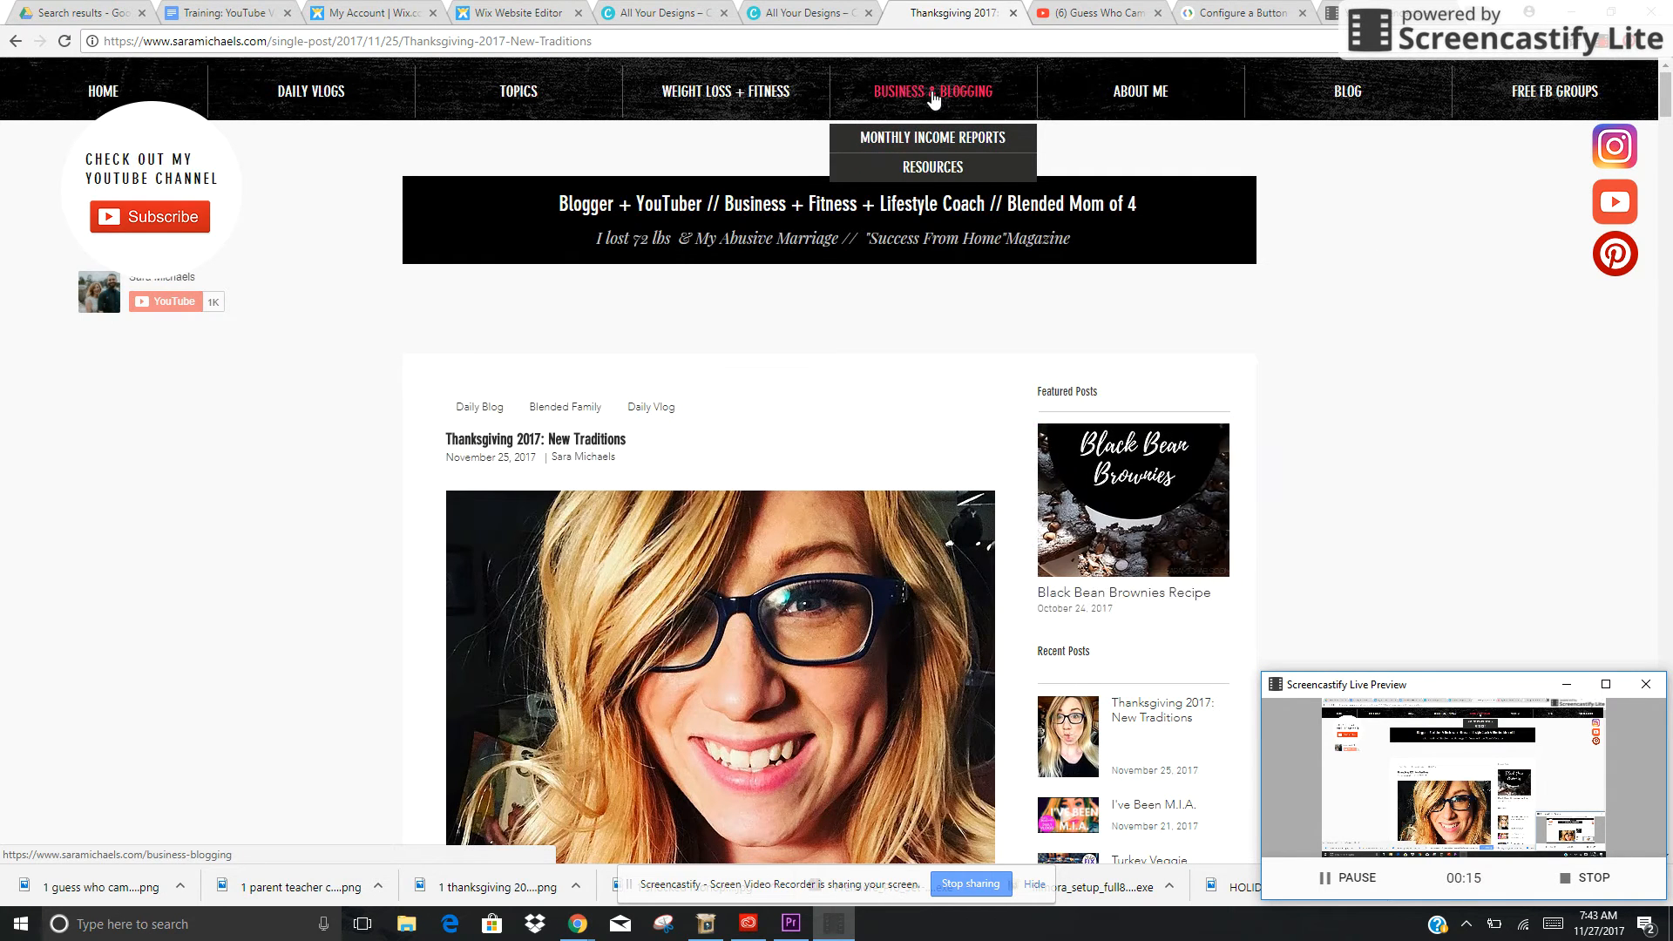
mouse_move(942, 172)
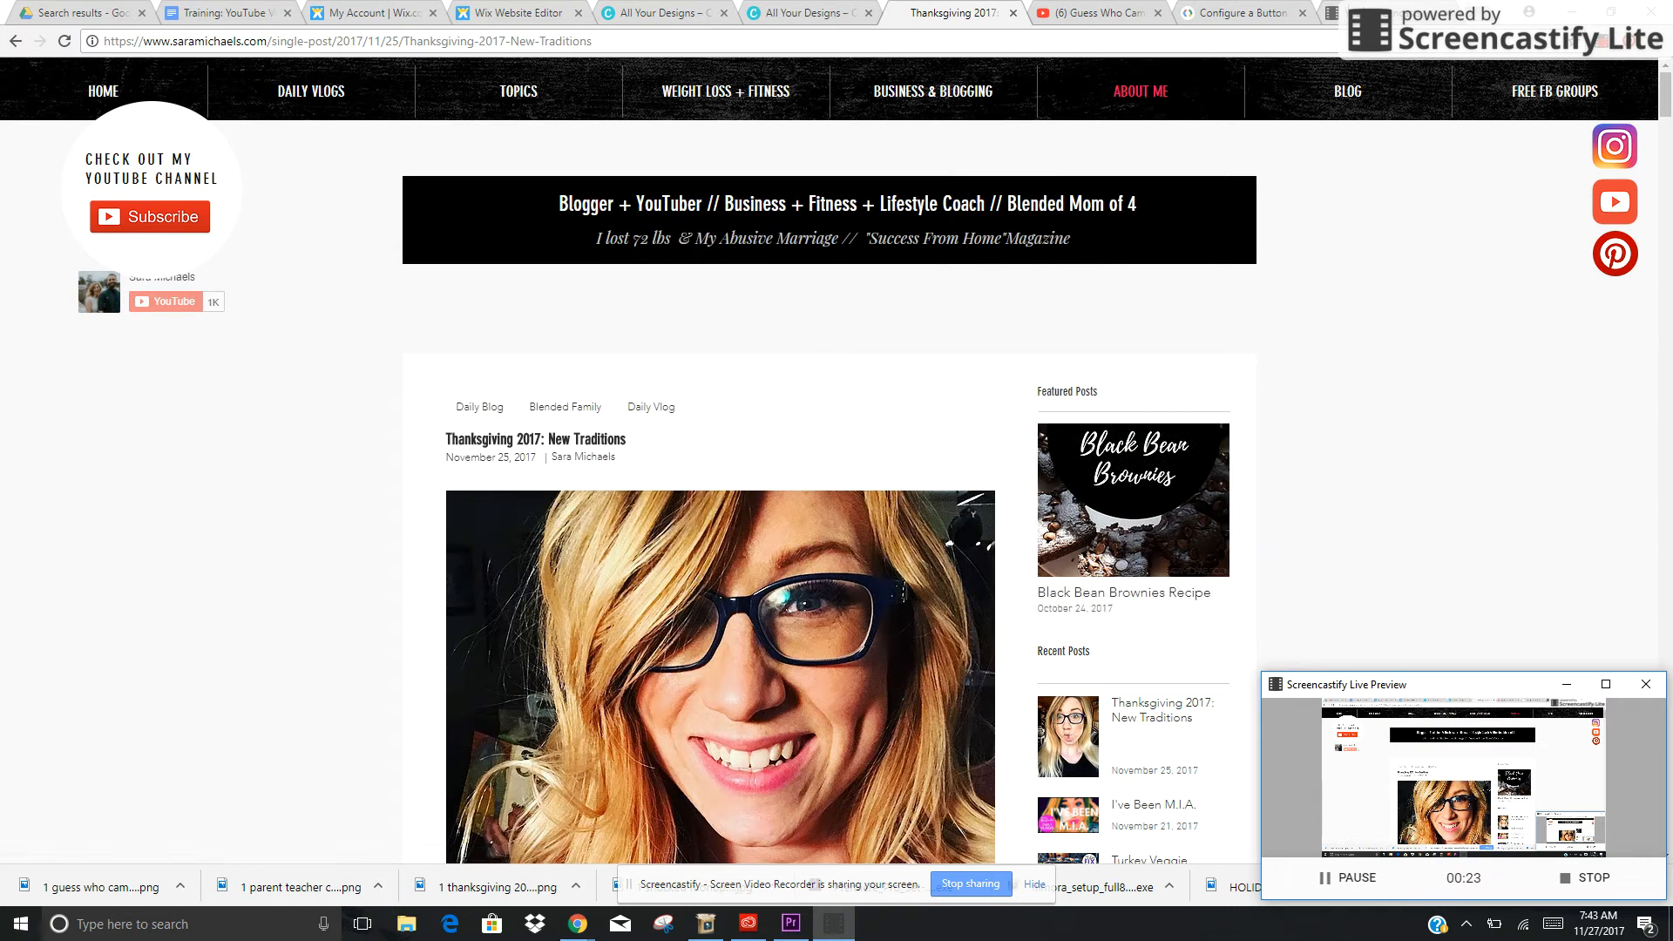
mouse_move(526, 7)
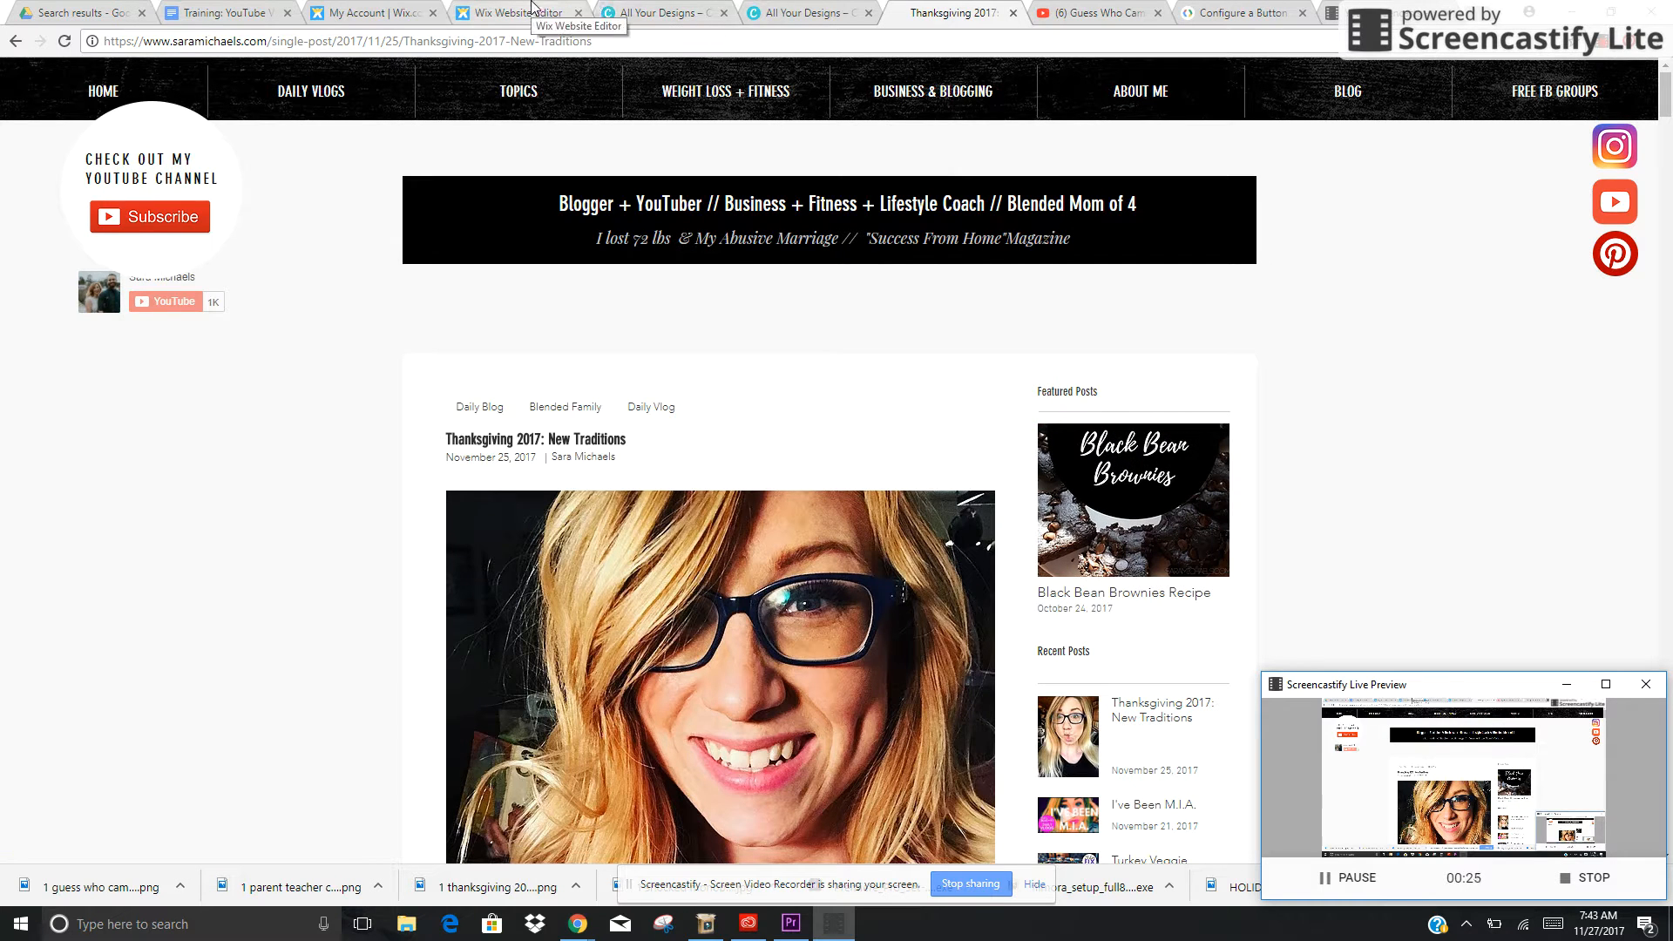
Step: Switch to the 'Guess Who Came to Visit?!' draft and scroll down to the tree photos
click(521, 9)
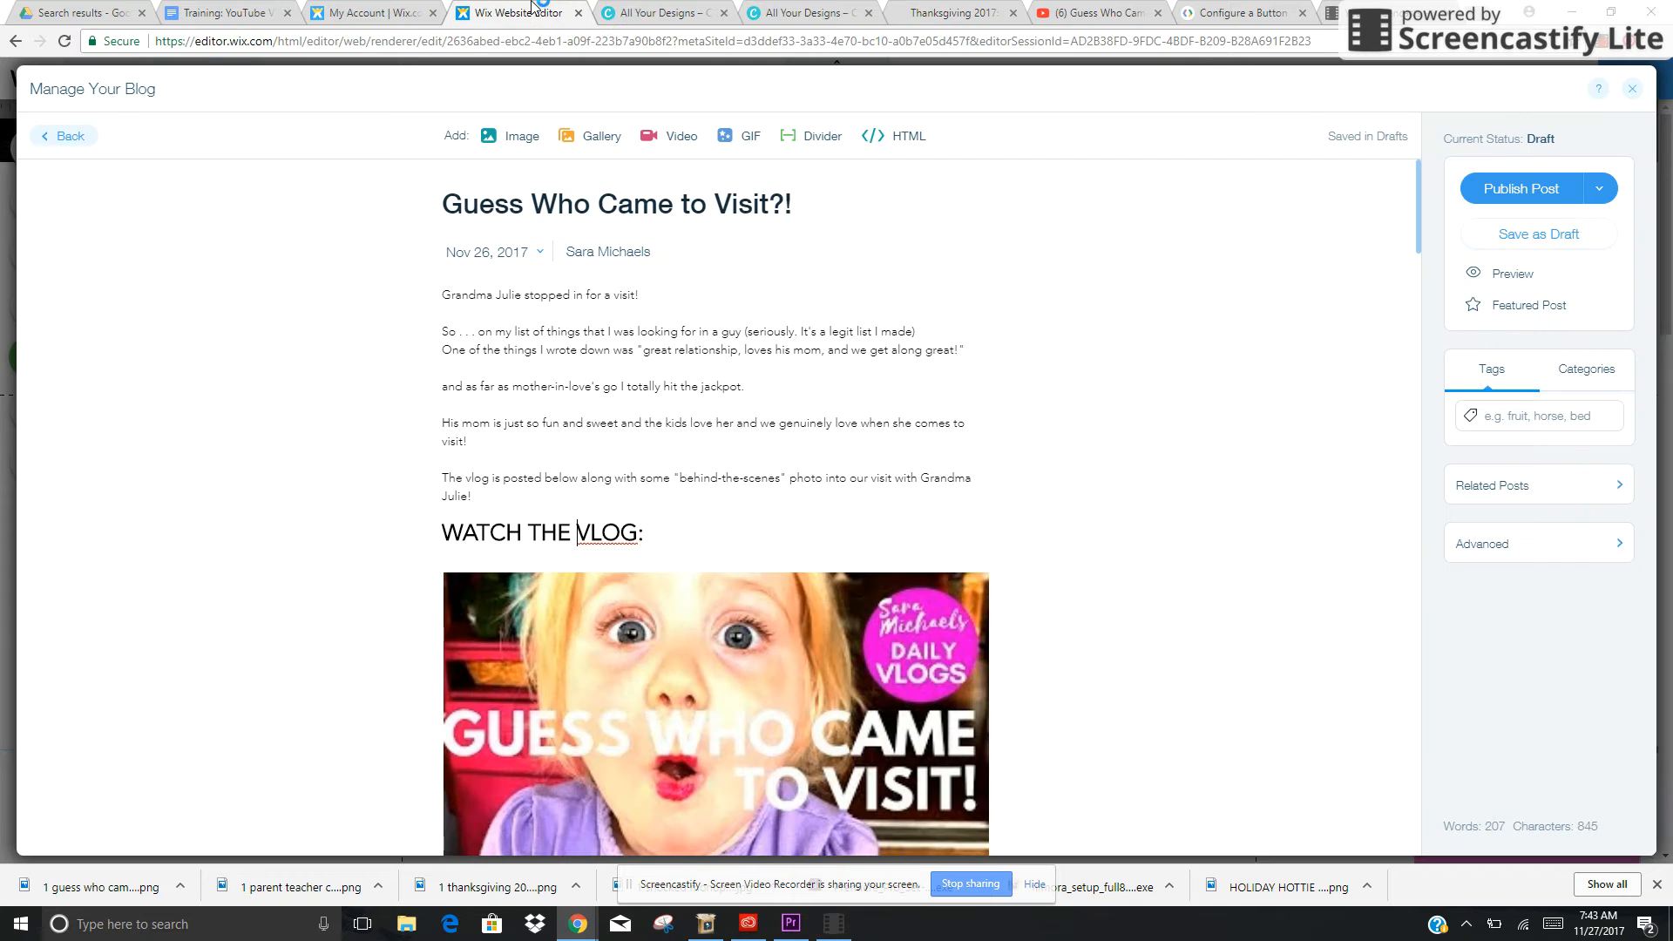
mouse_move(1426, 174)
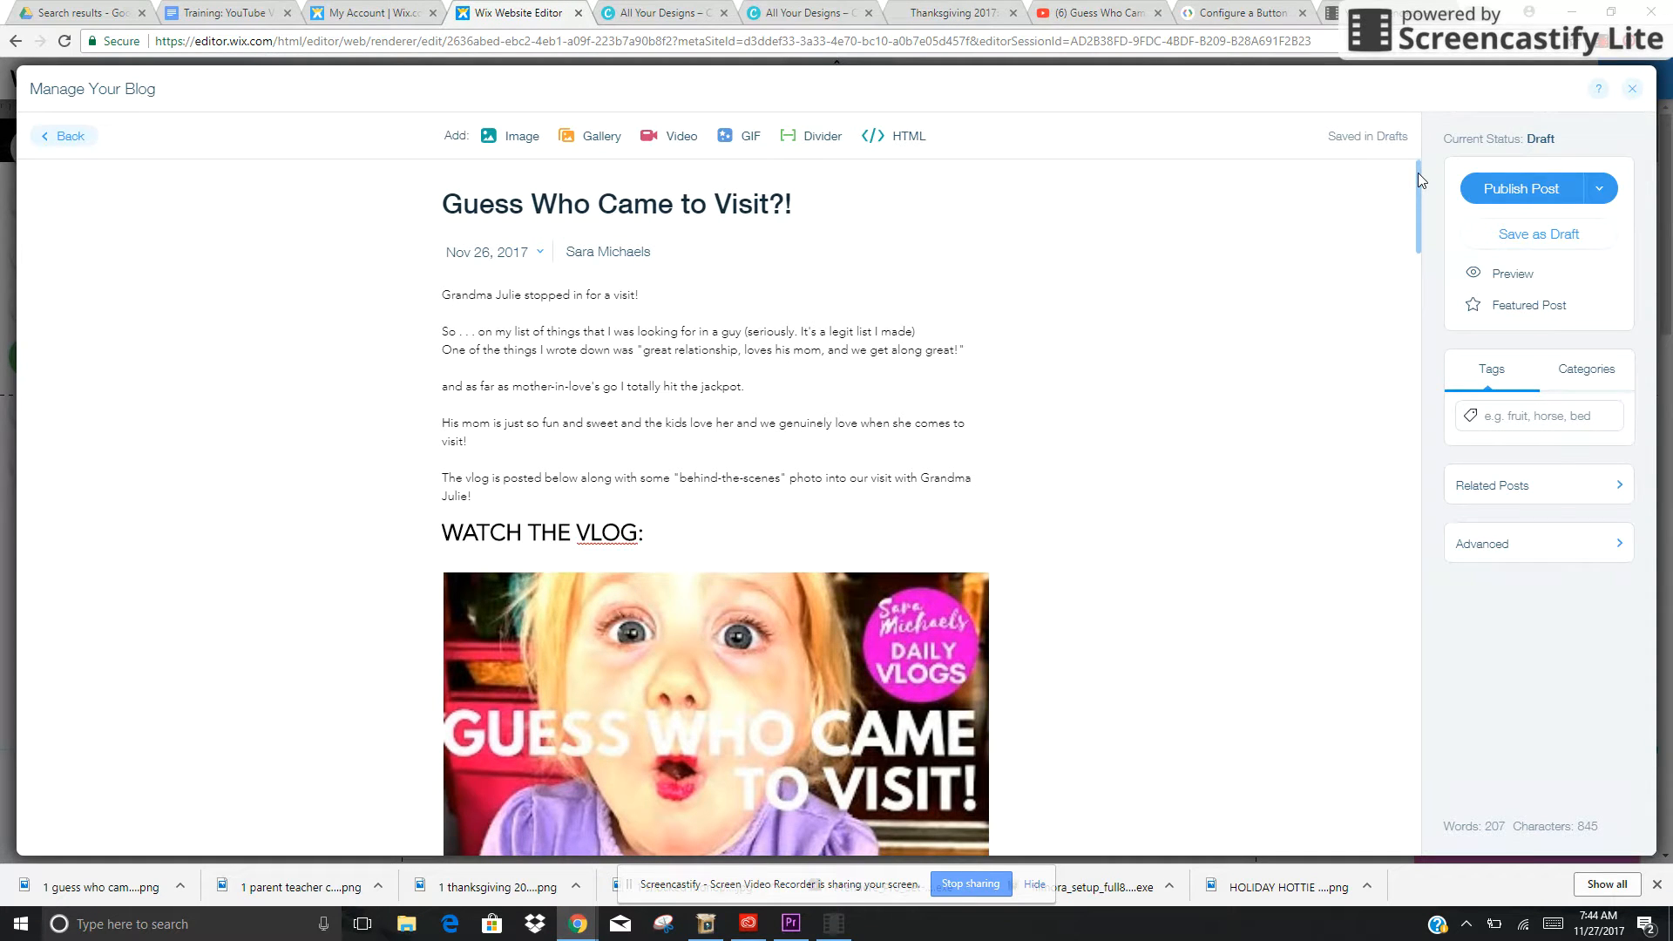
scroll(down, 3)
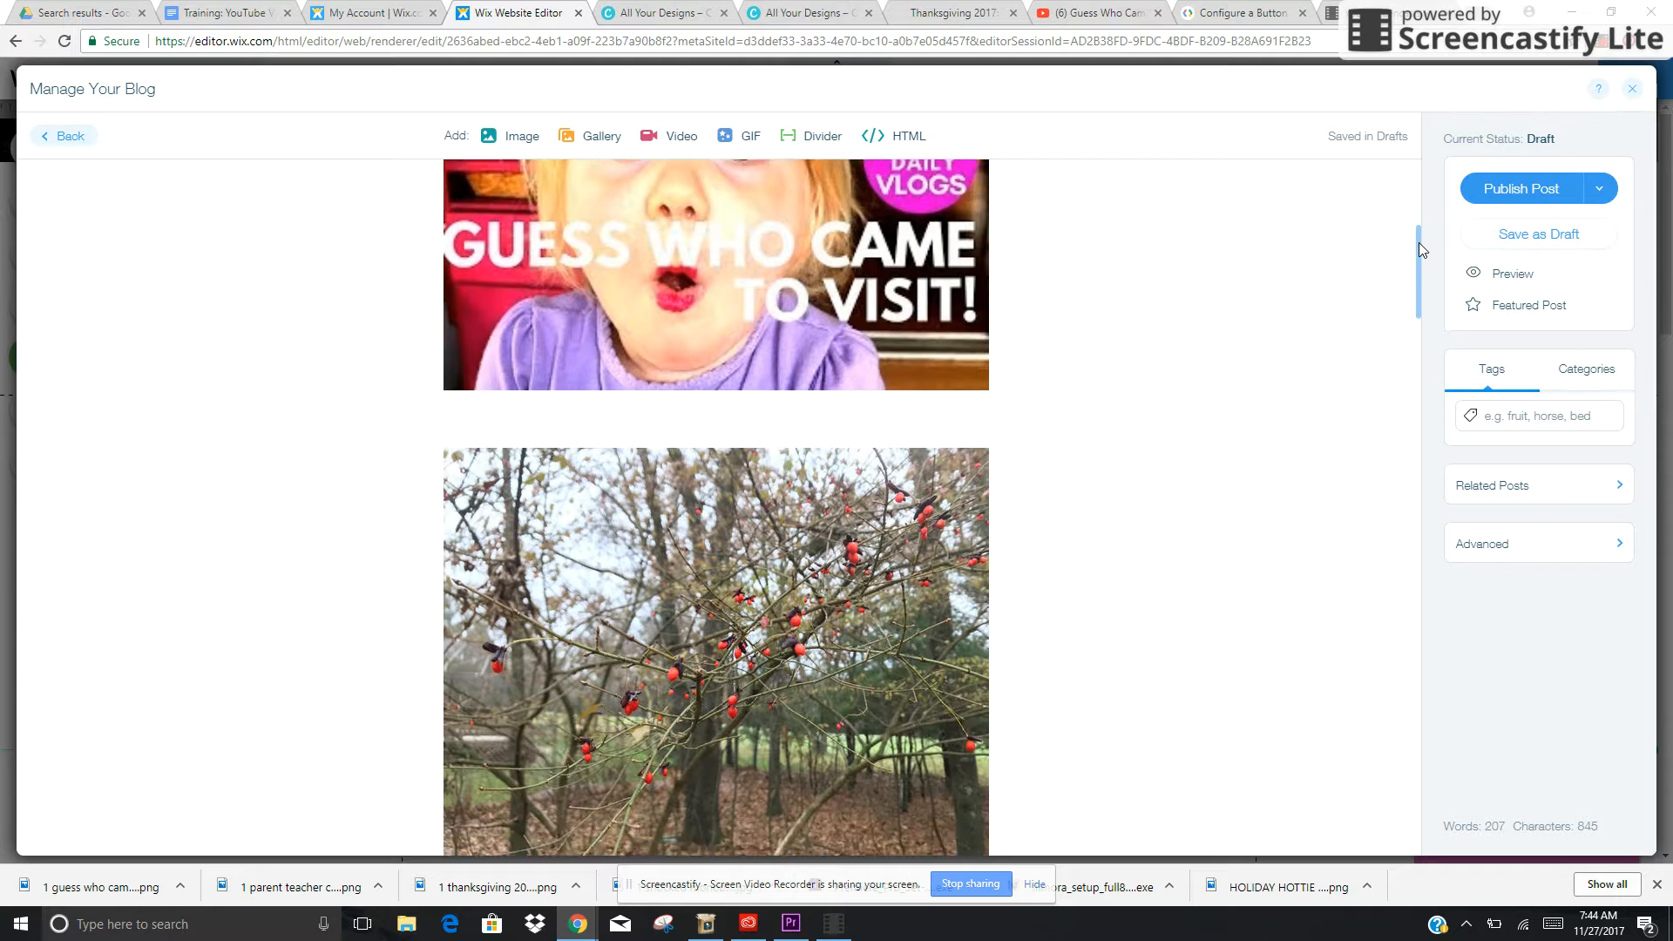
scroll(down, 3)
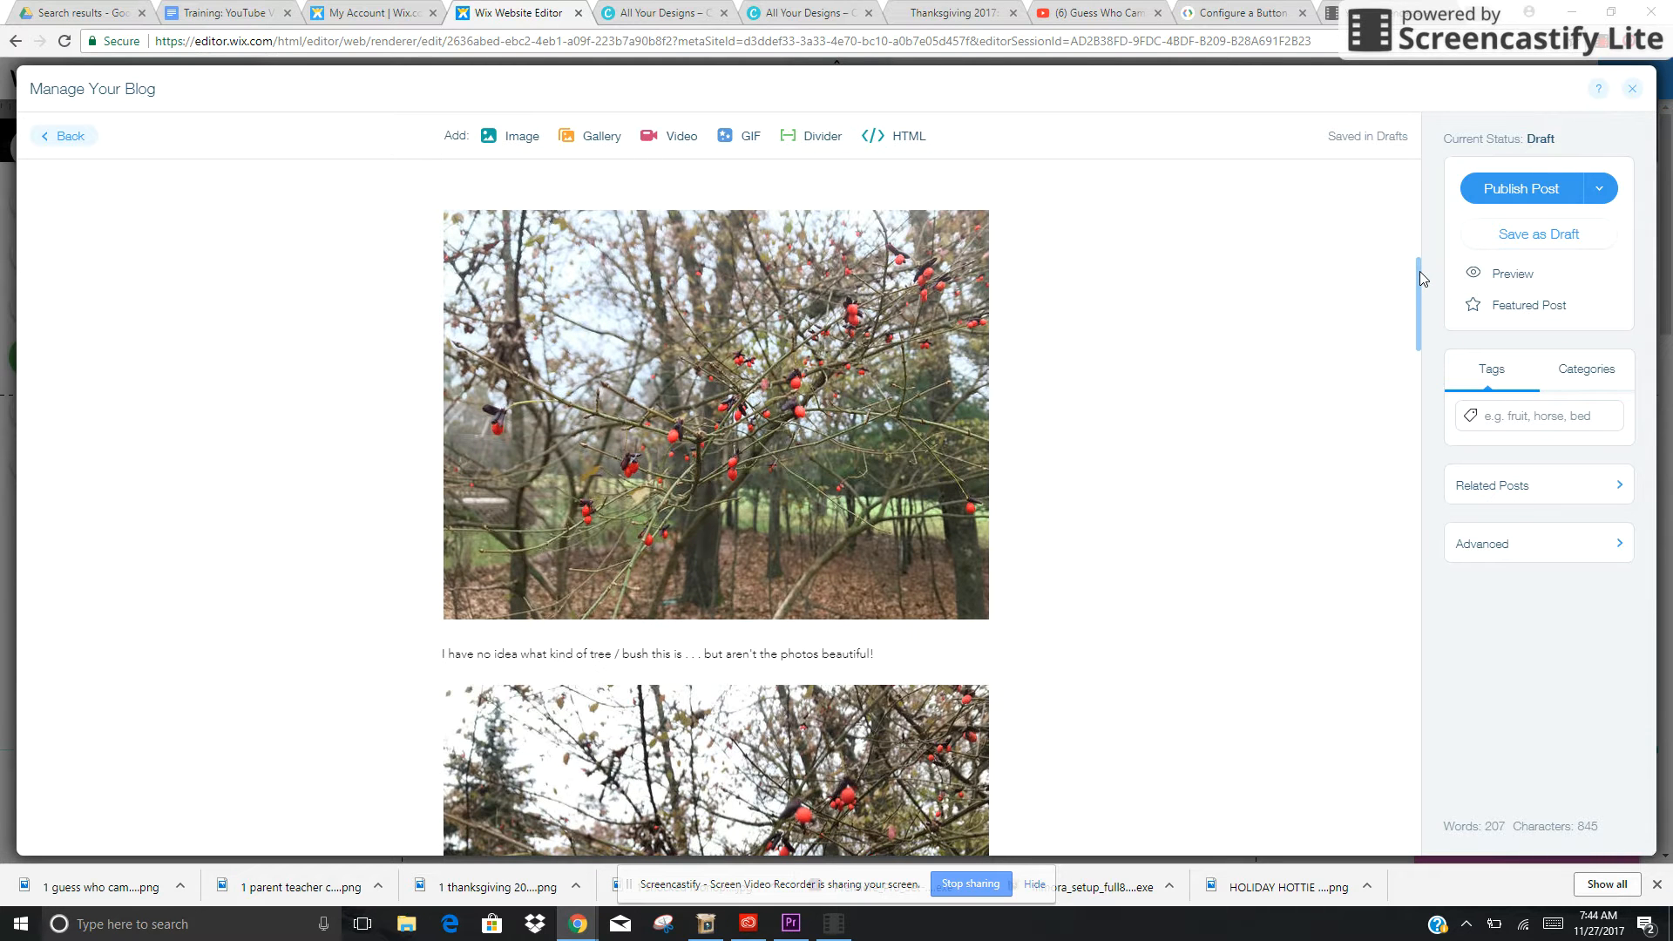
scroll(down, 3)
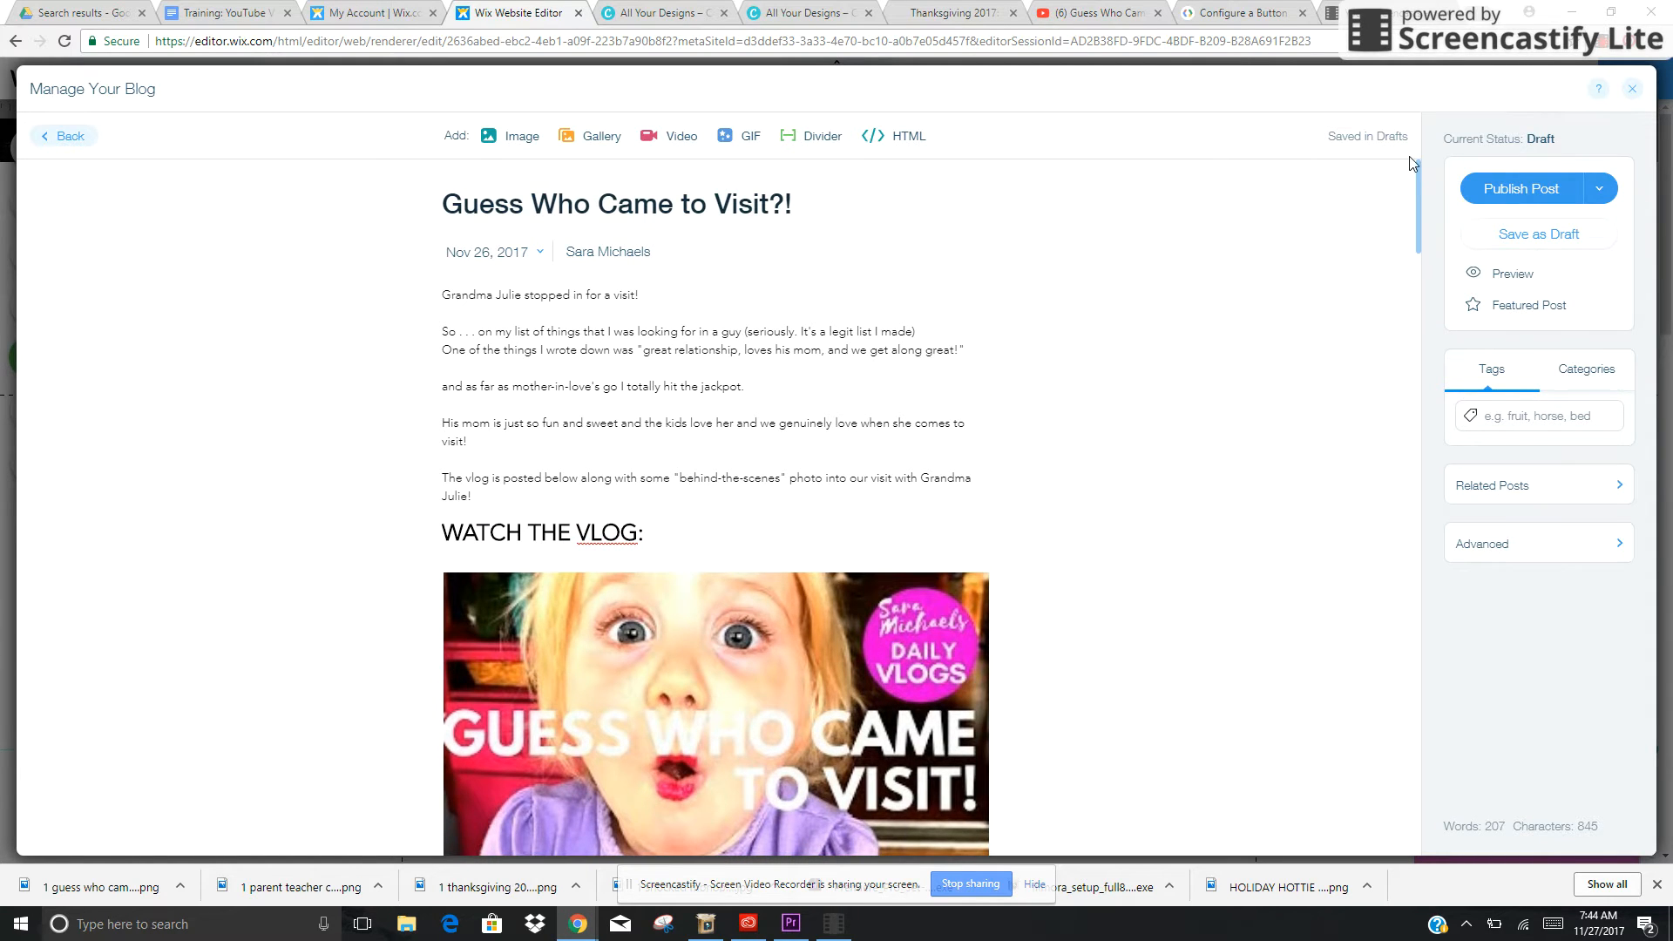
scroll(down, 3)
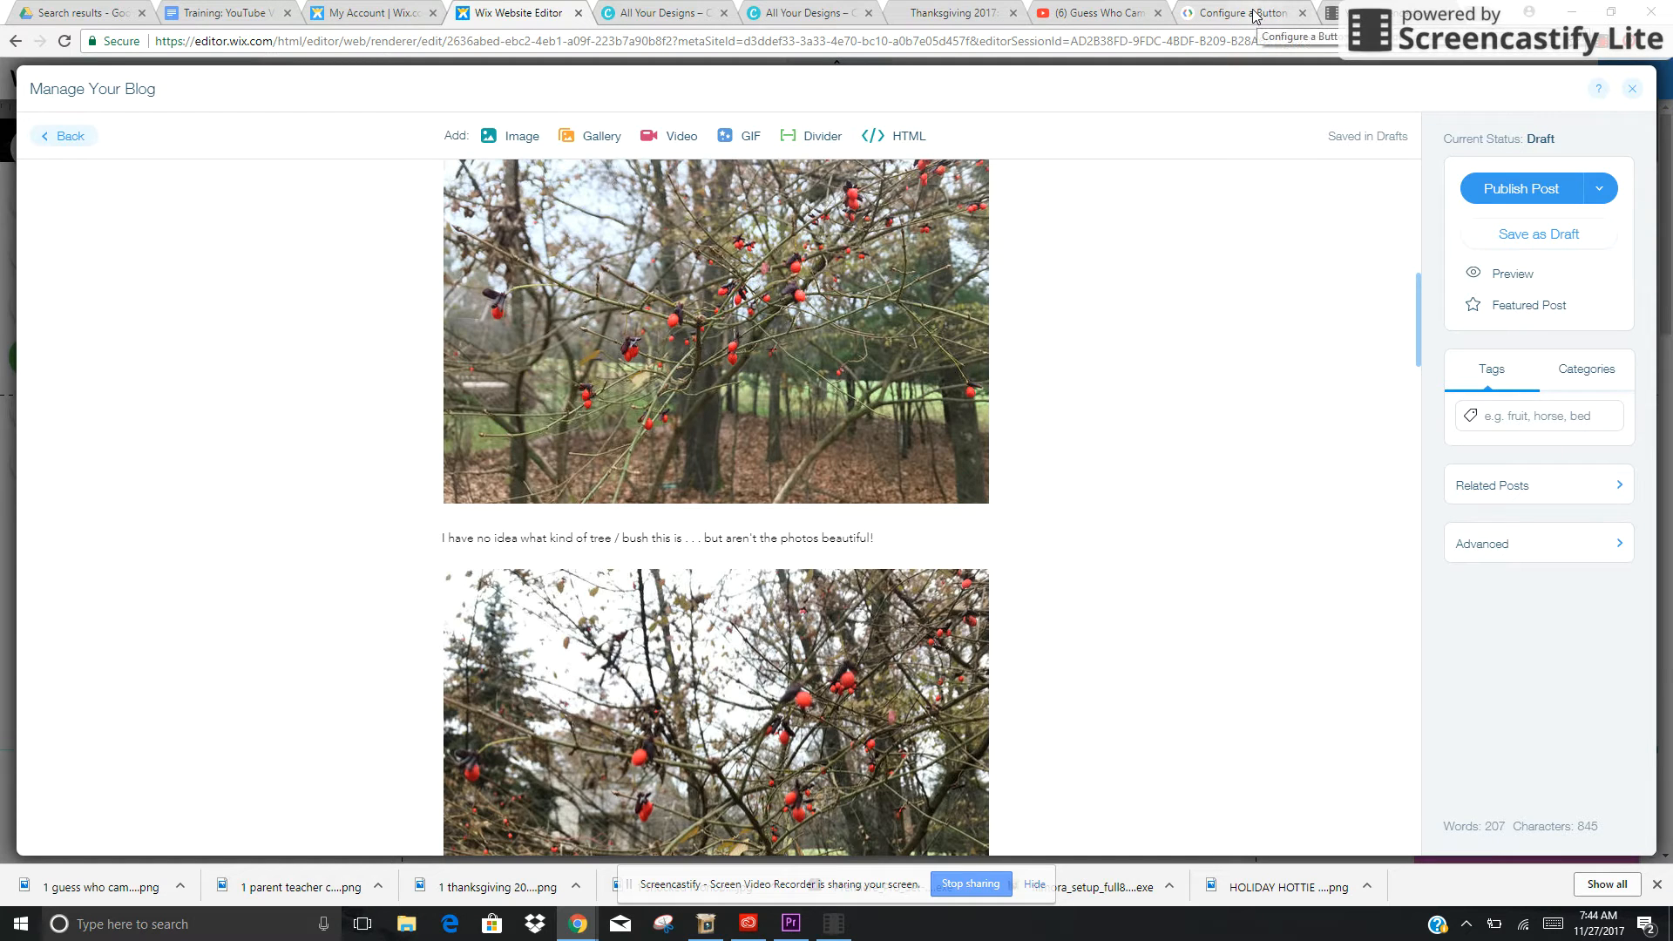
Step: Get the full-layout subscribe button embed code for channel sboell002, then return to Wix
click(1250, 12)
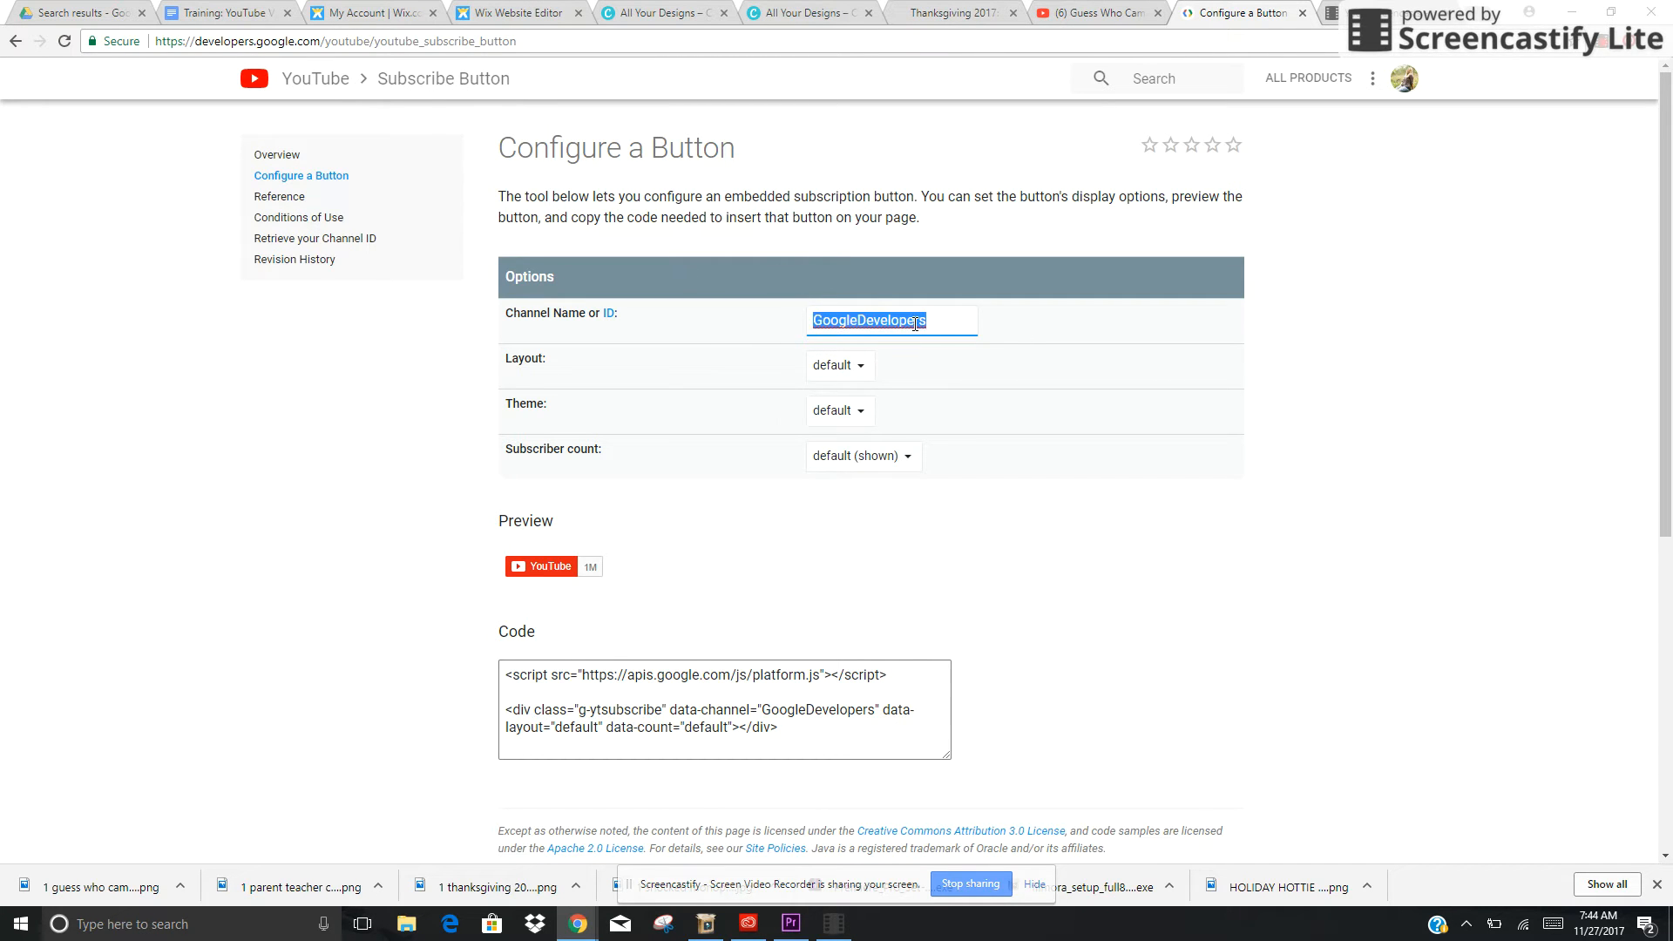
text(sboell002)
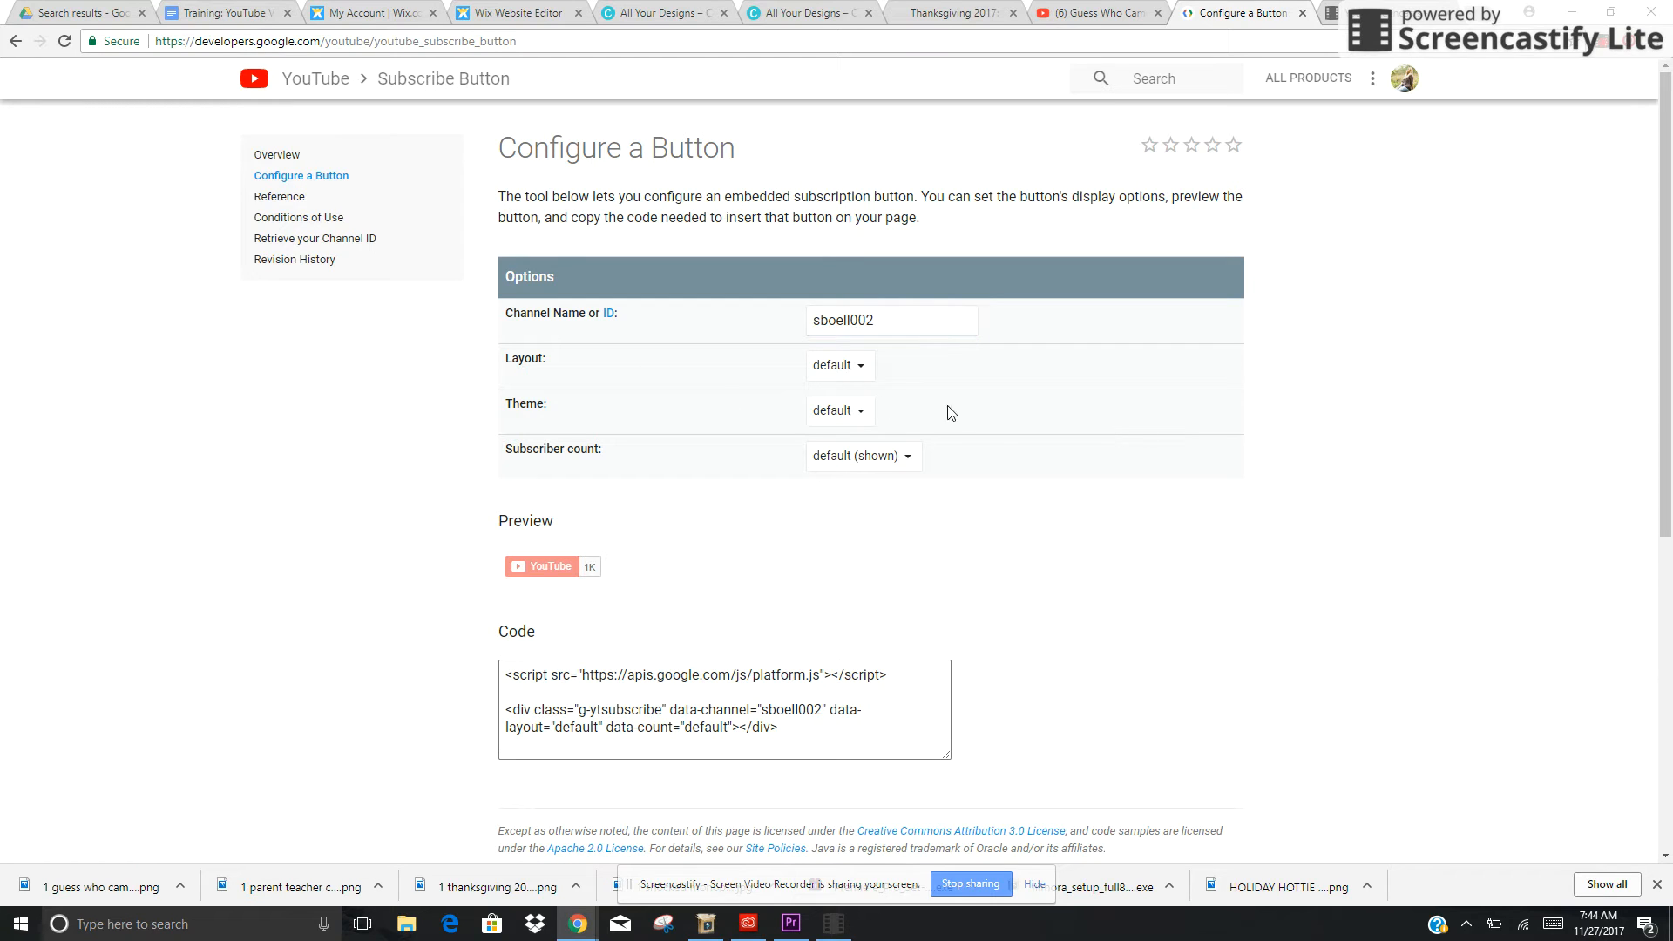
click(839, 365)
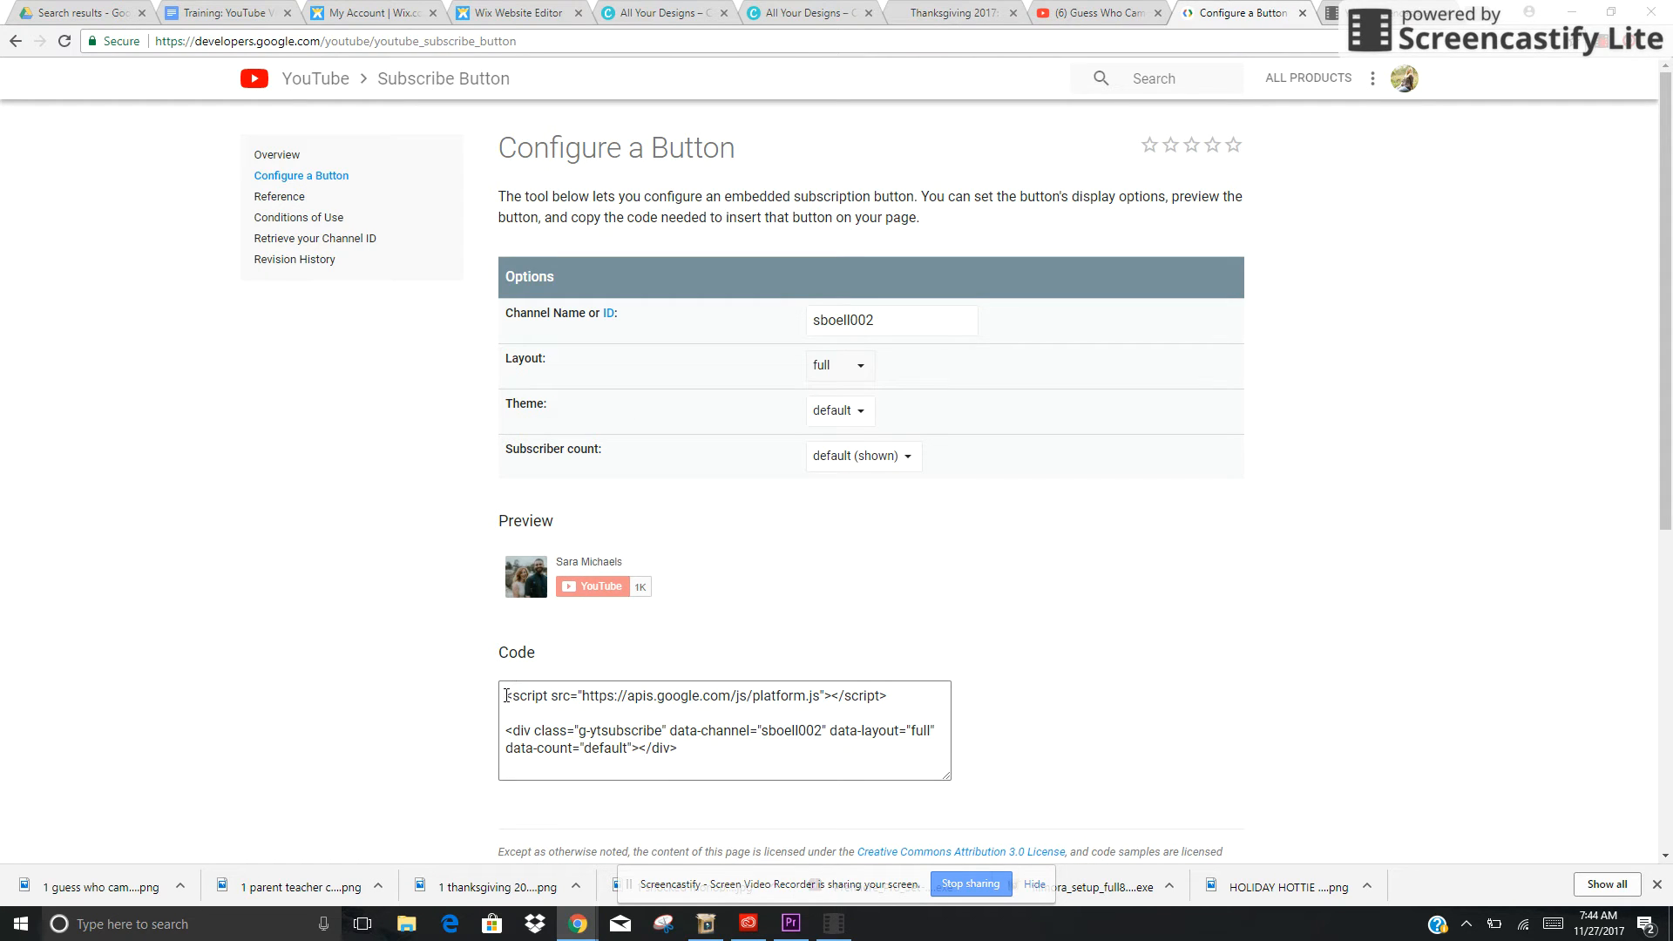
triple_click(692, 695)
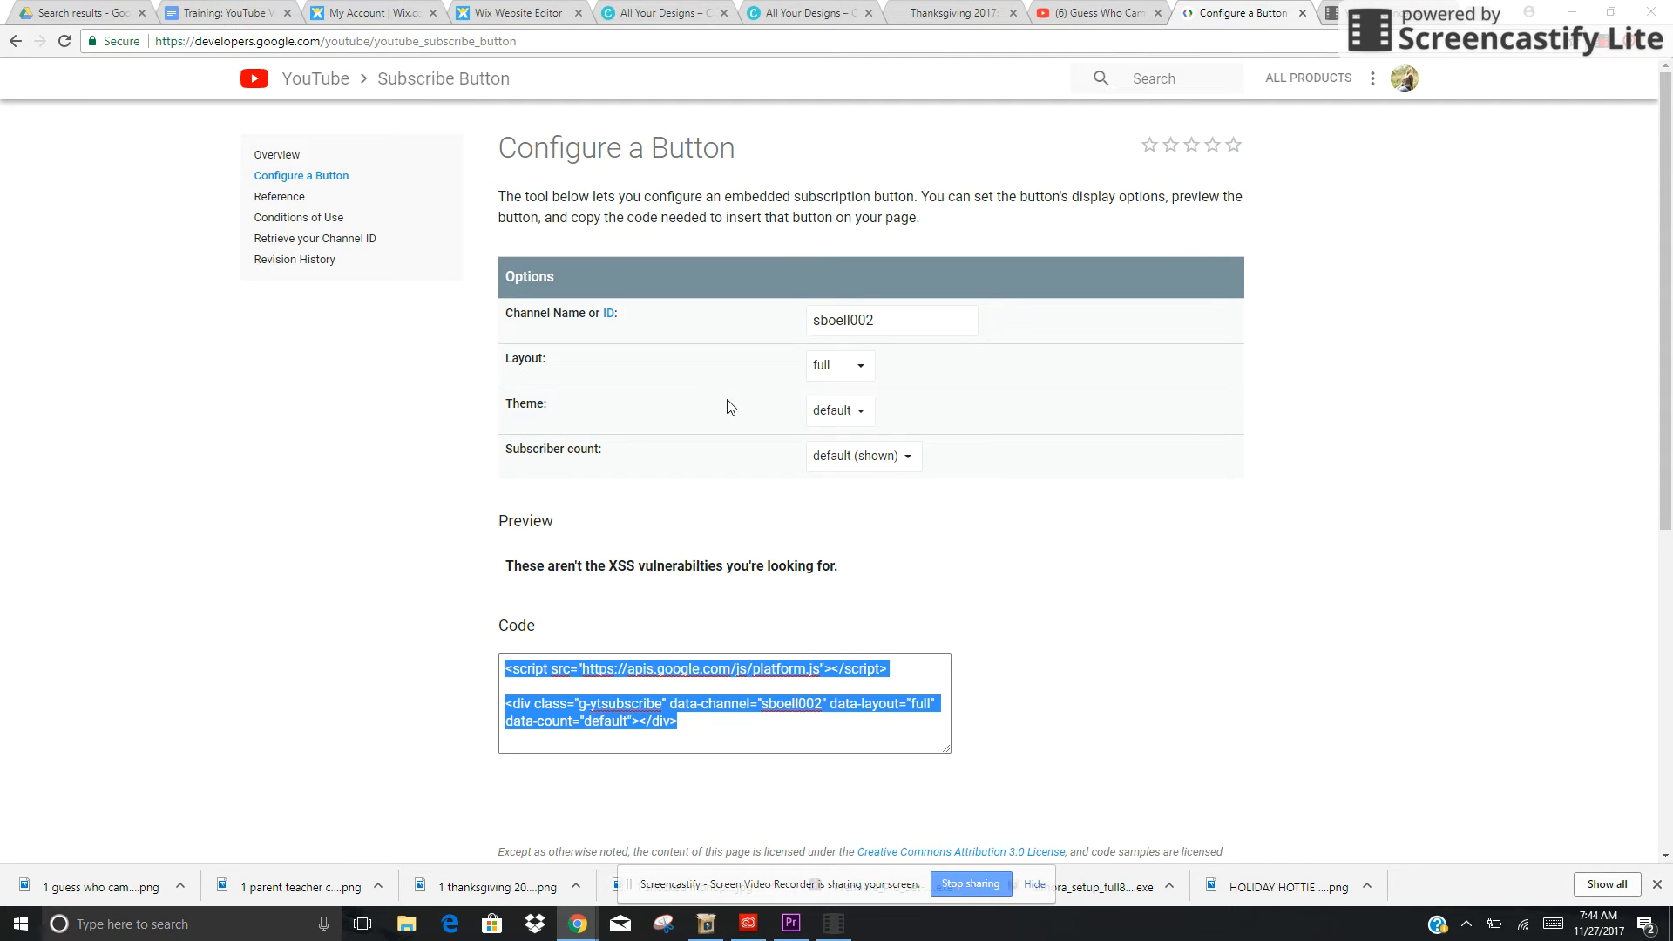
click(513, 11)
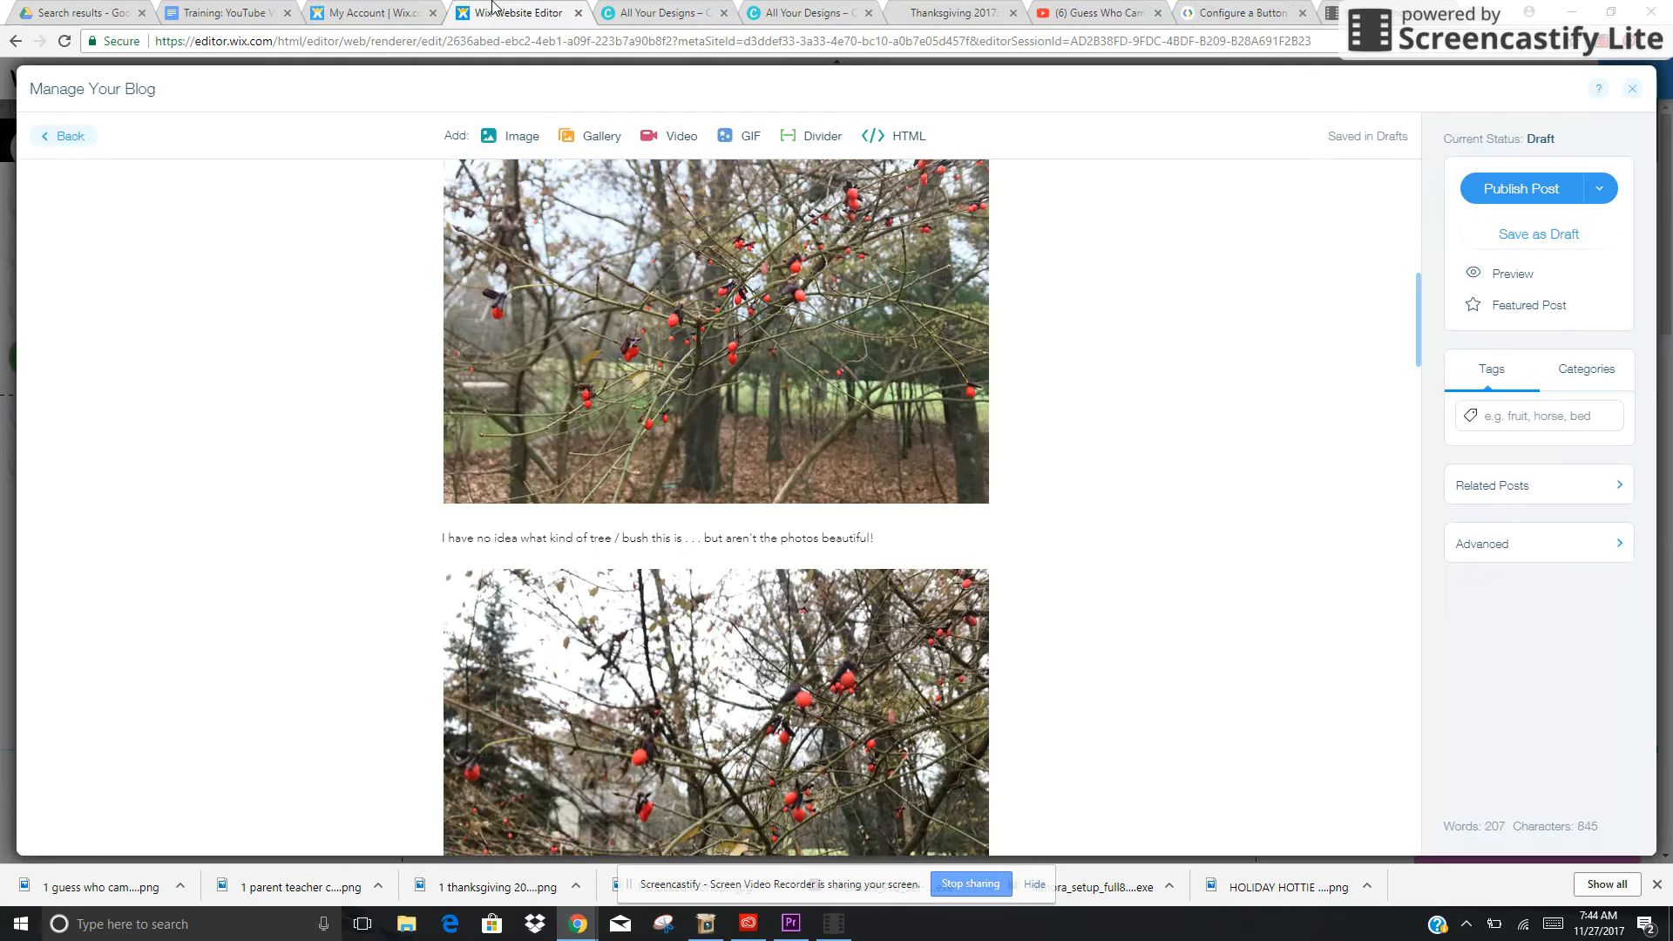
mouse_move(1420, 313)
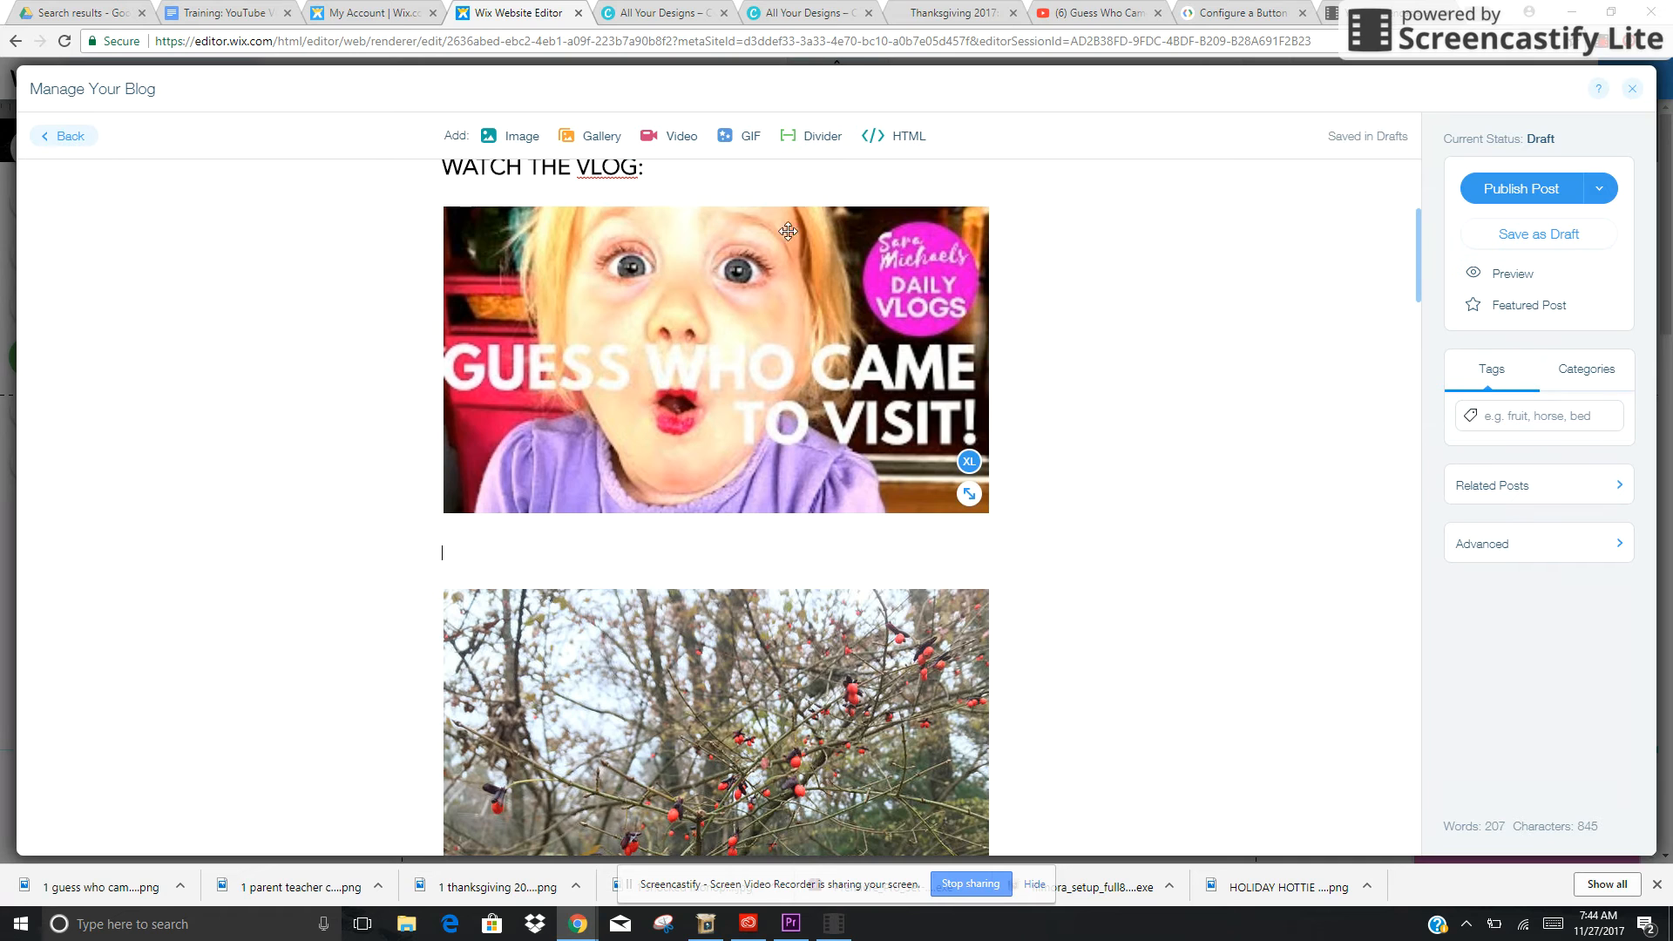
Step: Embed the subscribe button code in an HTML block below the vlog thumbnail, then shrink it
click(907, 136)
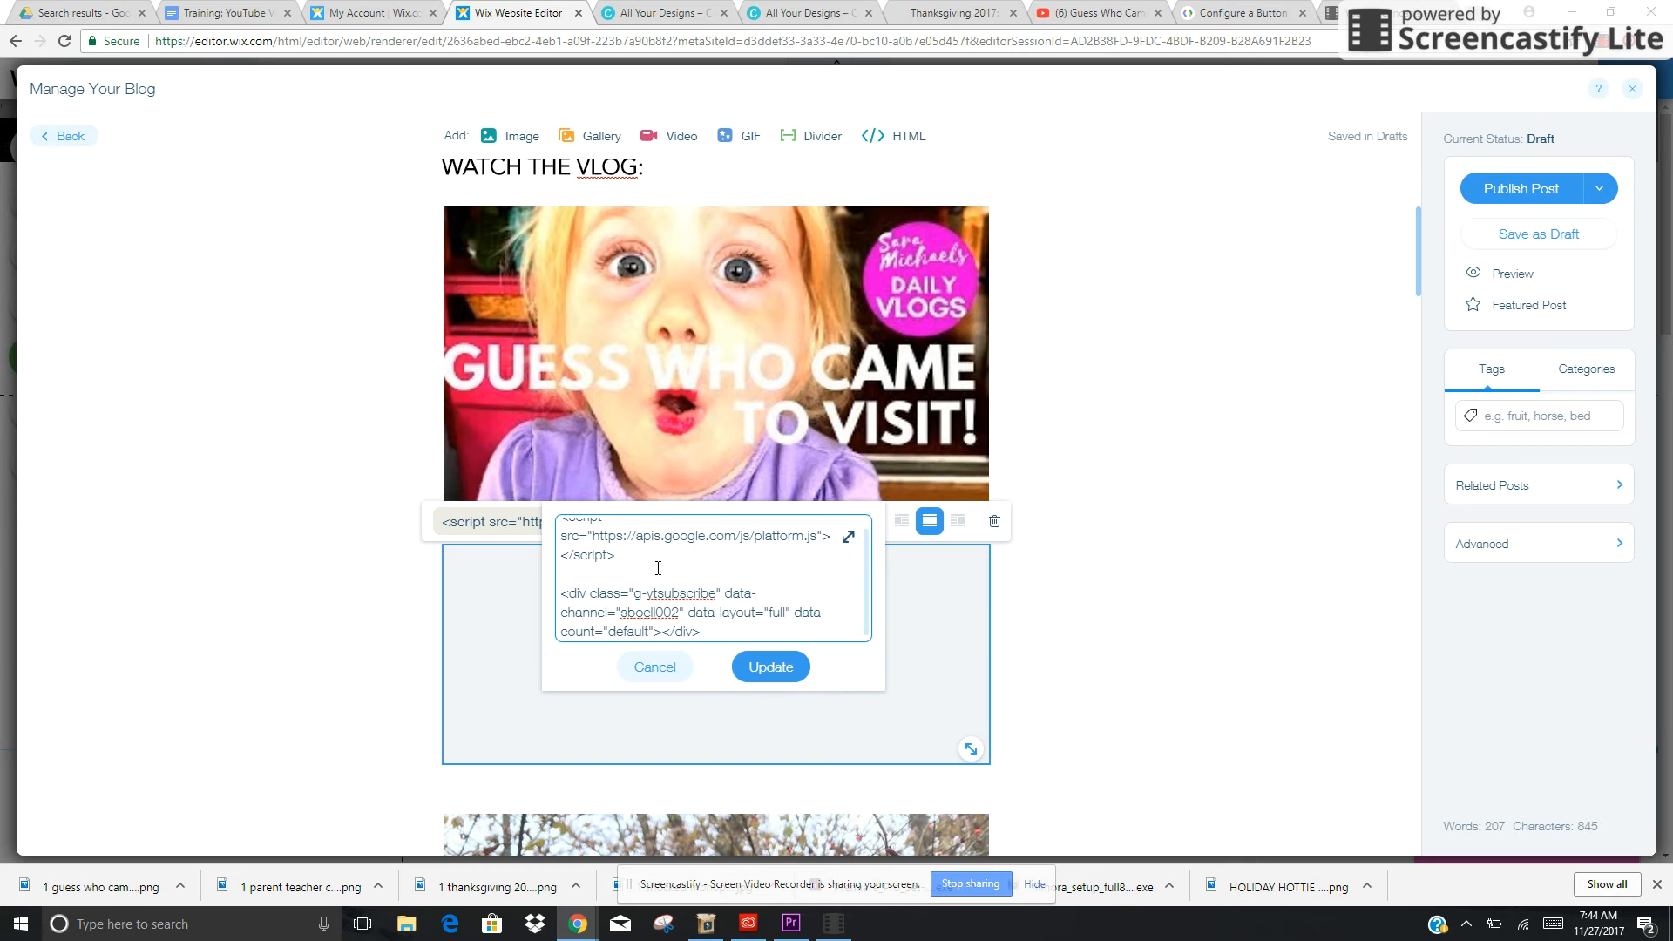
click(769, 666)
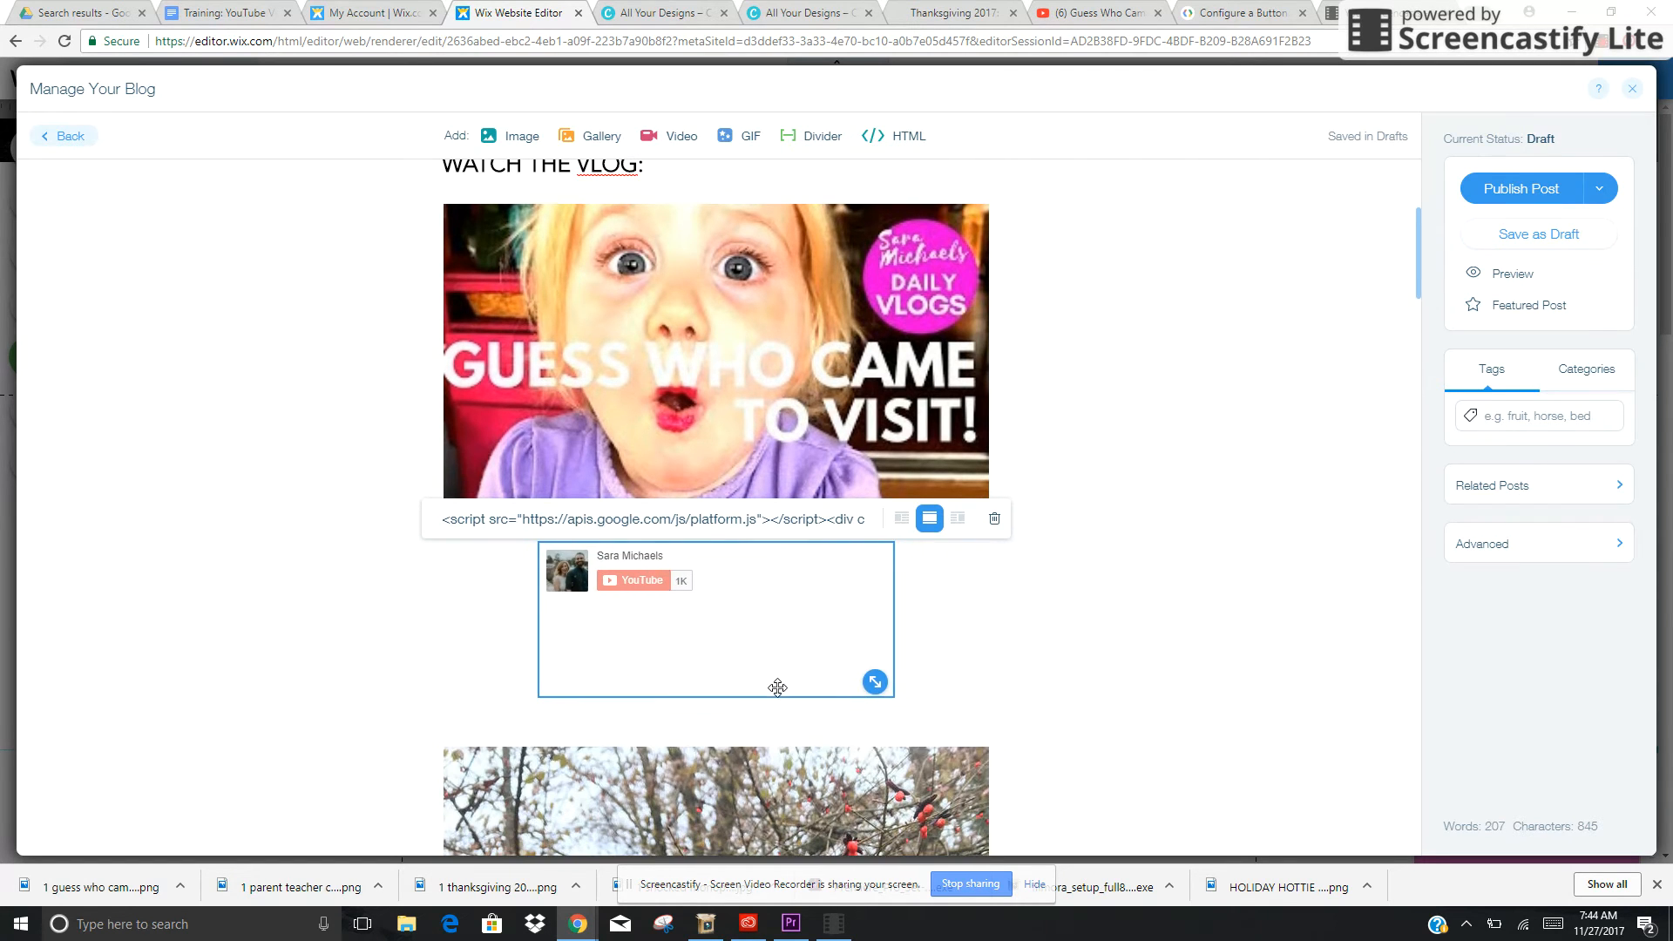
drag(873, 680, 840, 595)
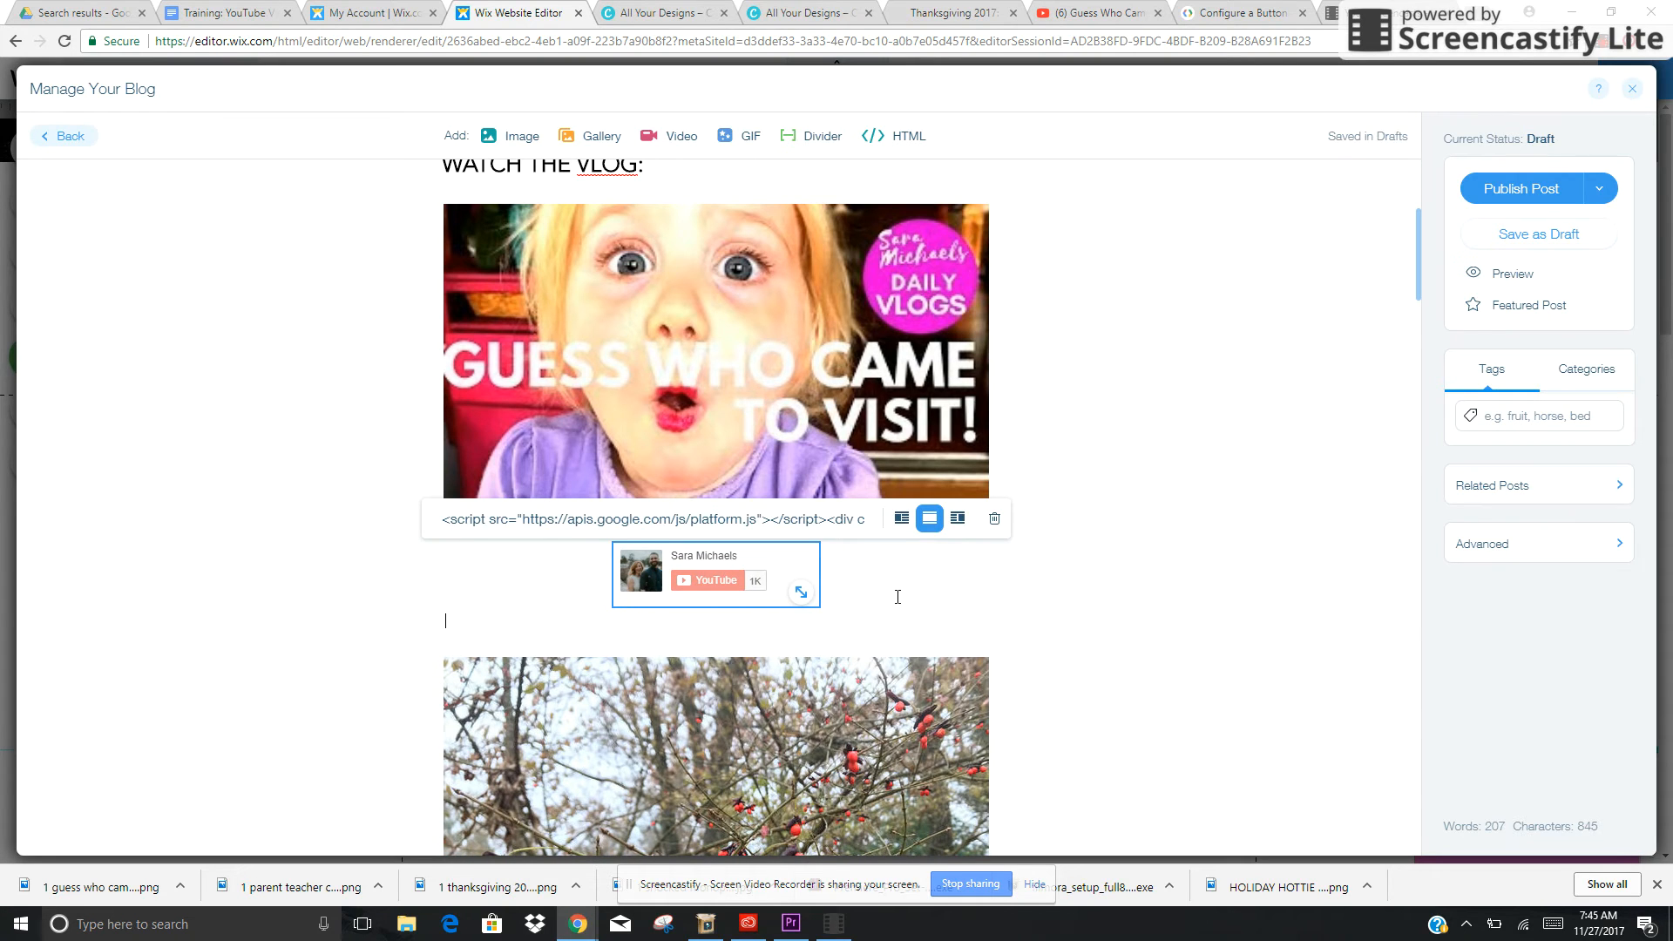
Step: Add the line 'If you haven't already . . . subscribe to our channel!!' and save as draft
click(1511, 176)
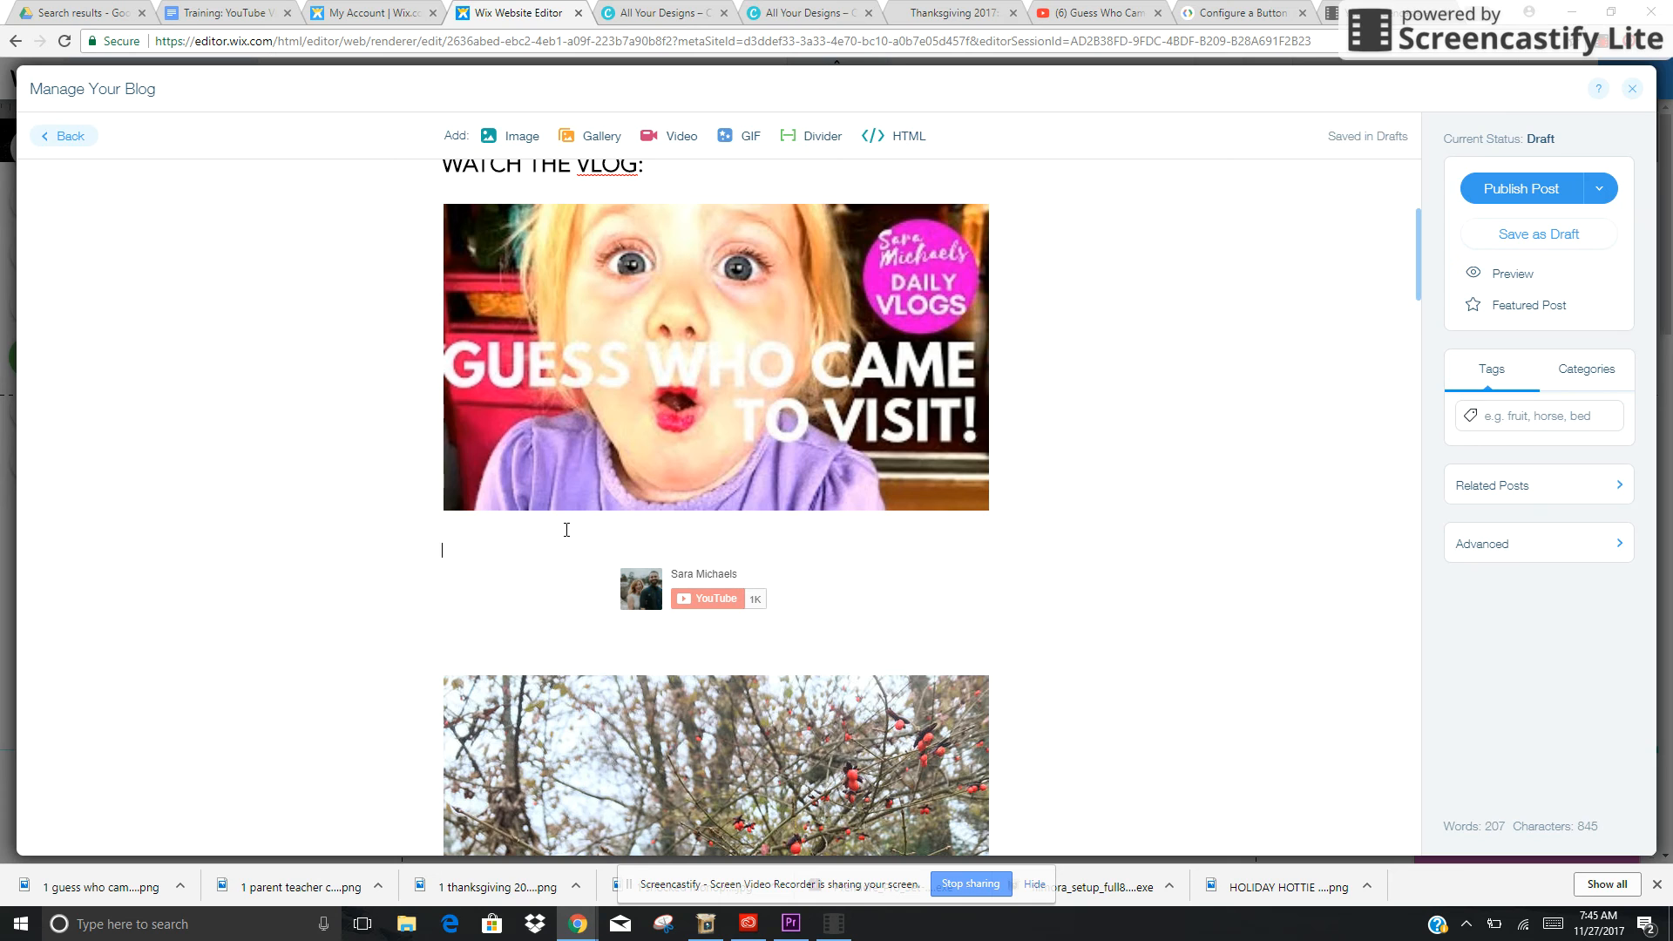
text(If you haven't already . . .)
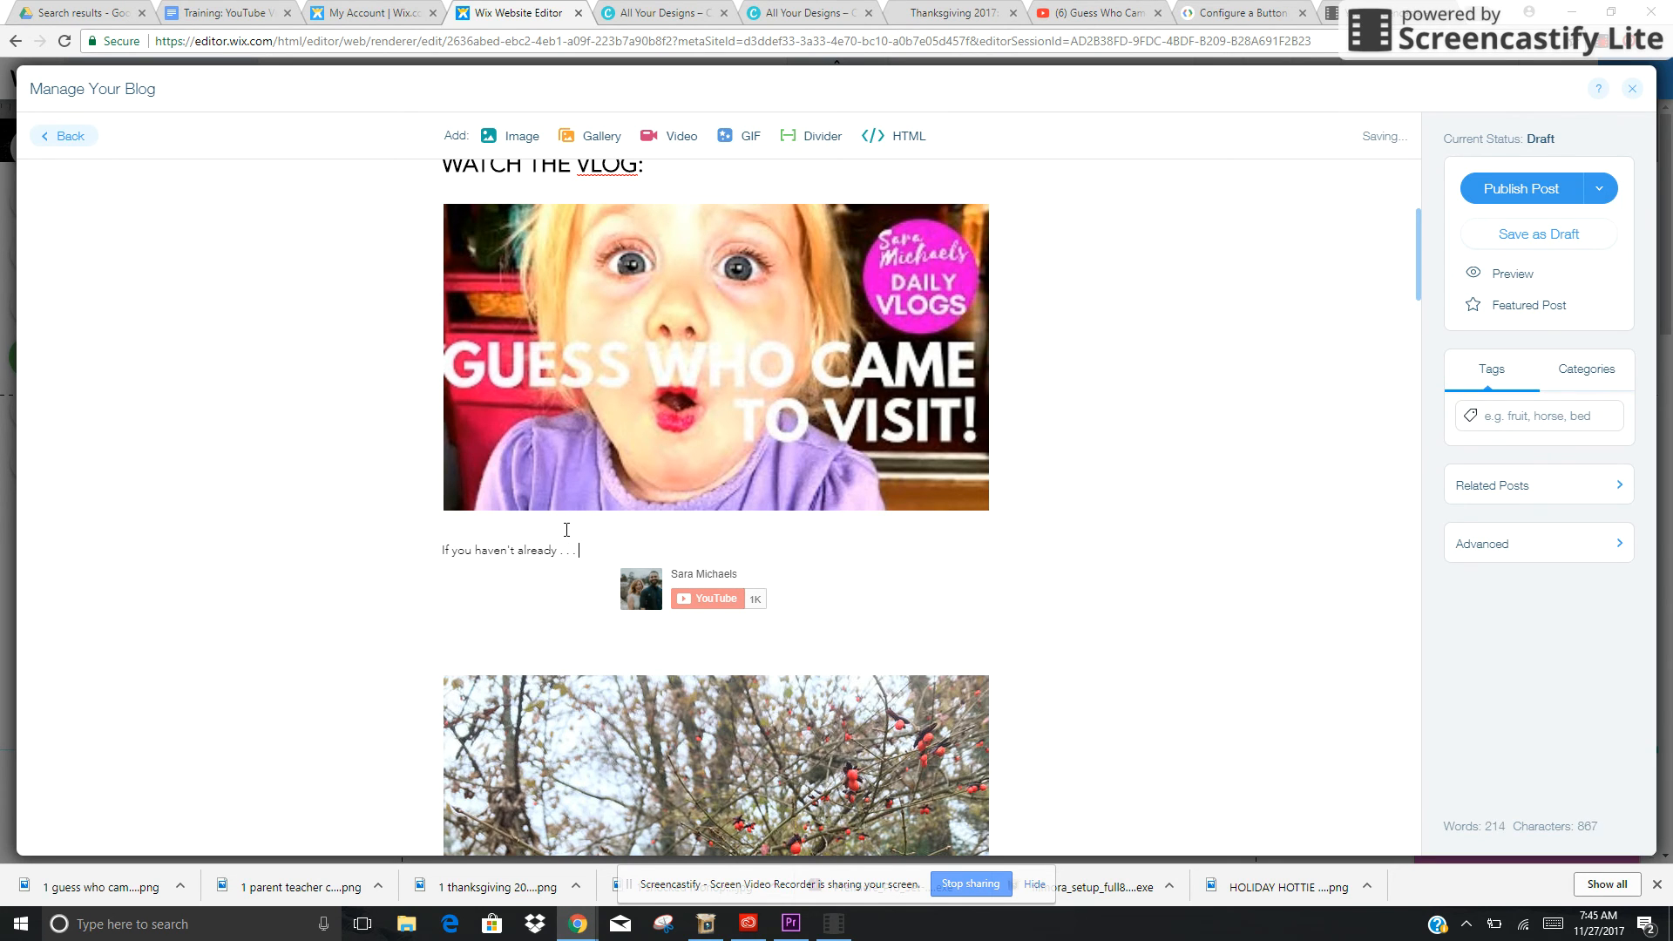
text(subscribe to our channel!)
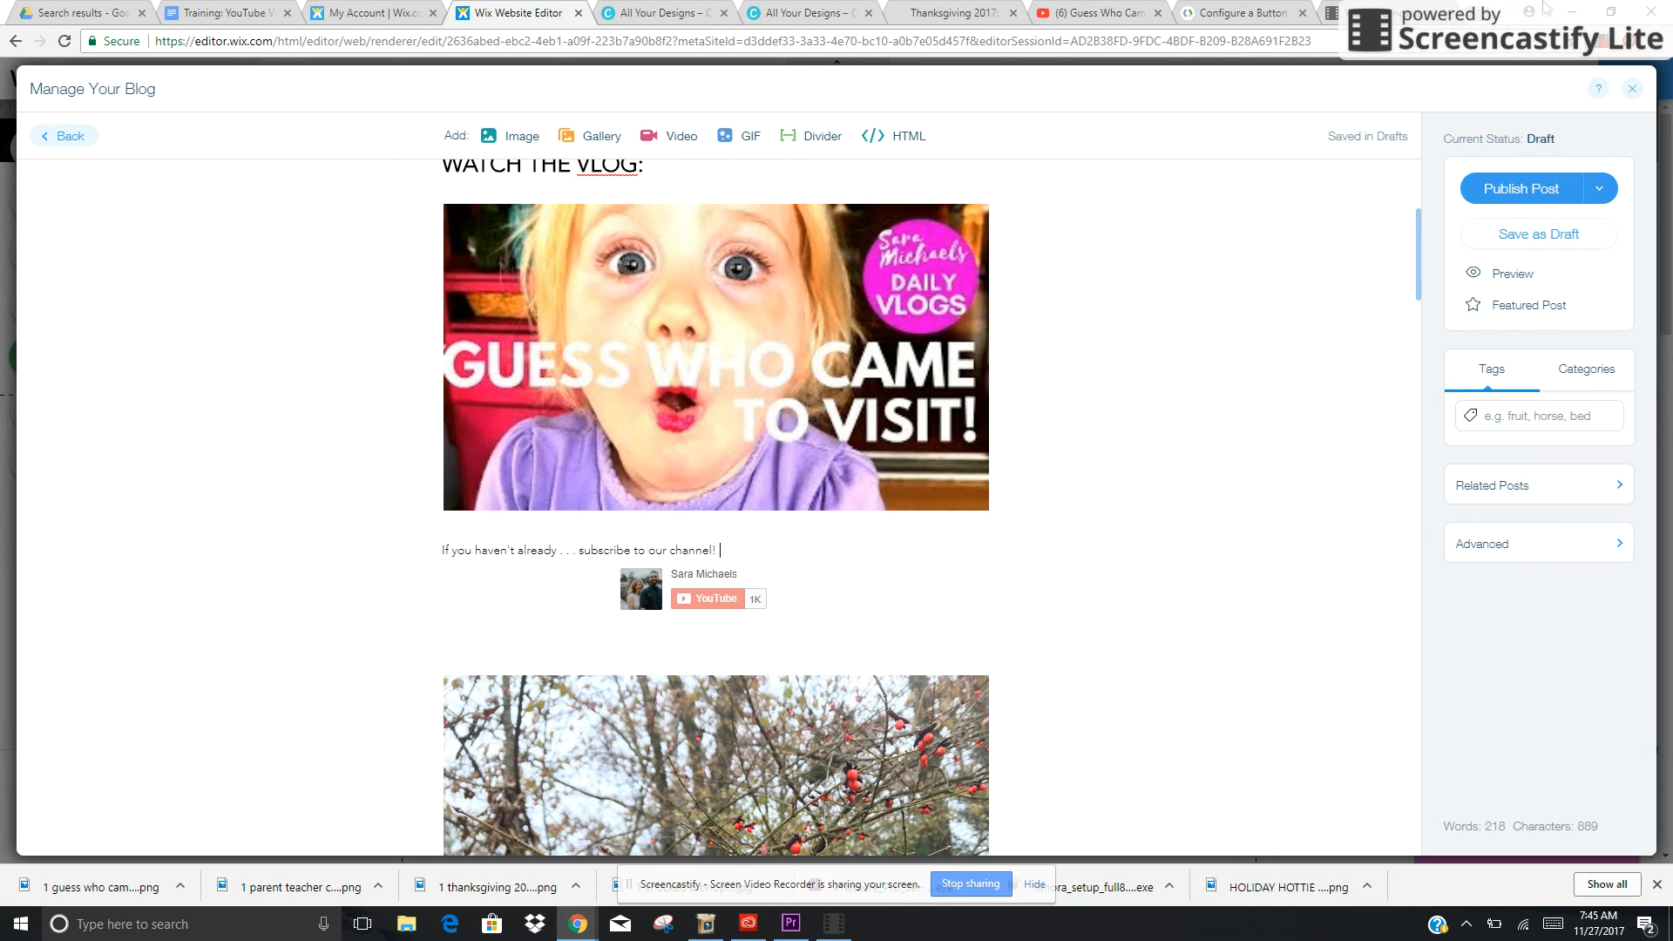
click(1538, 234)
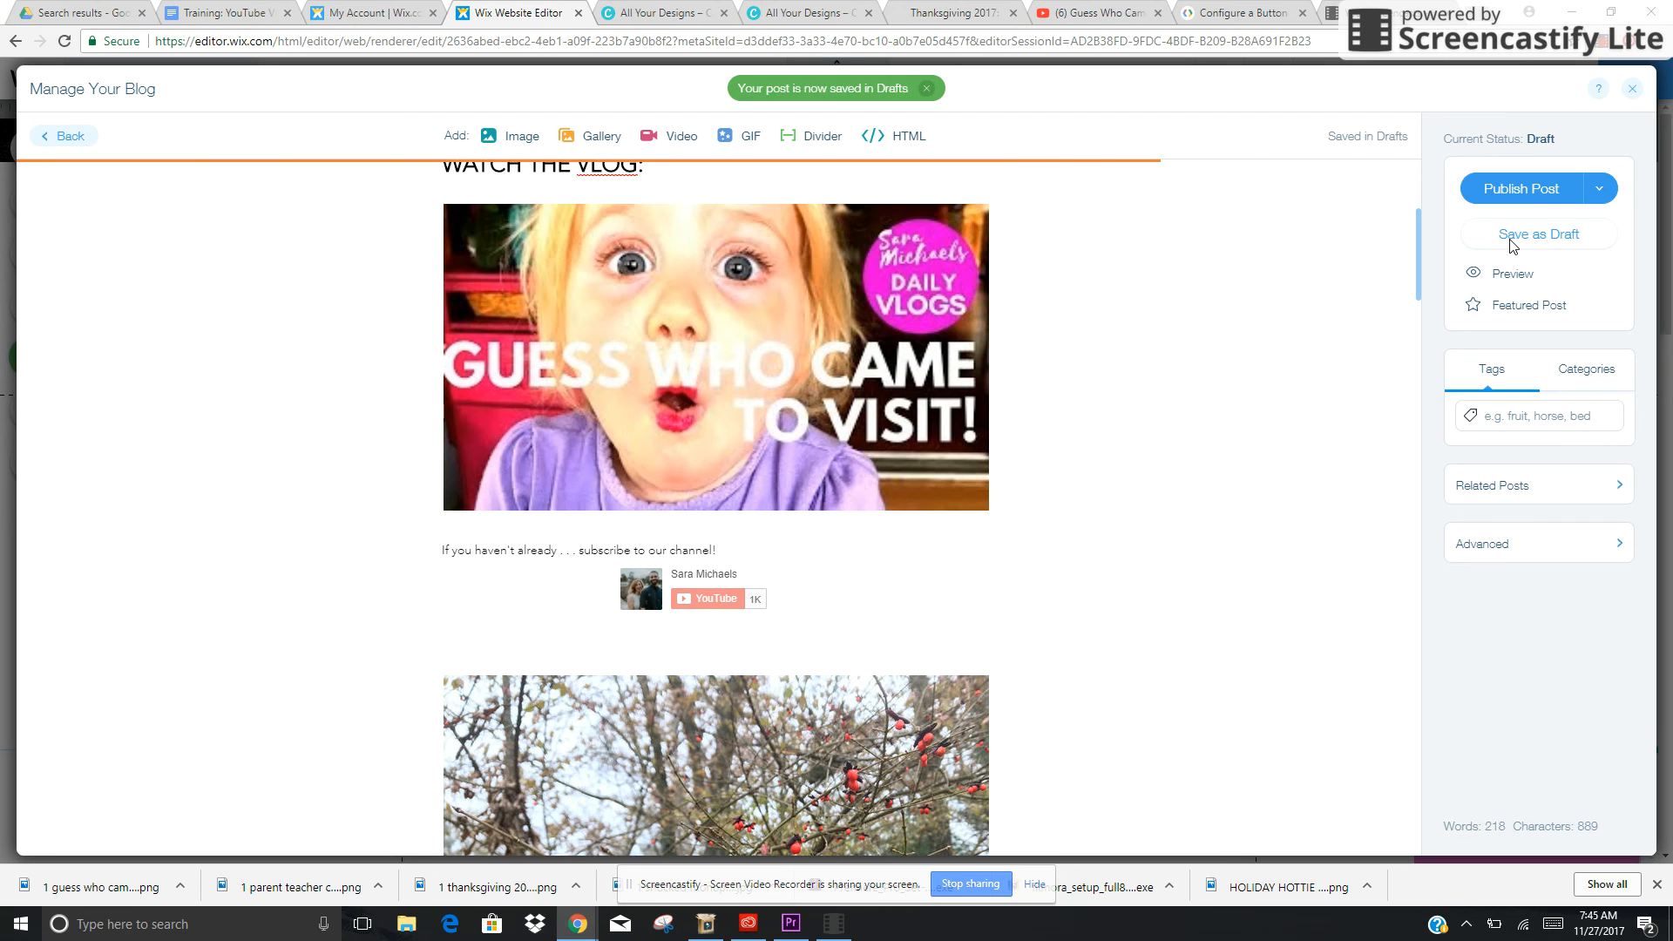